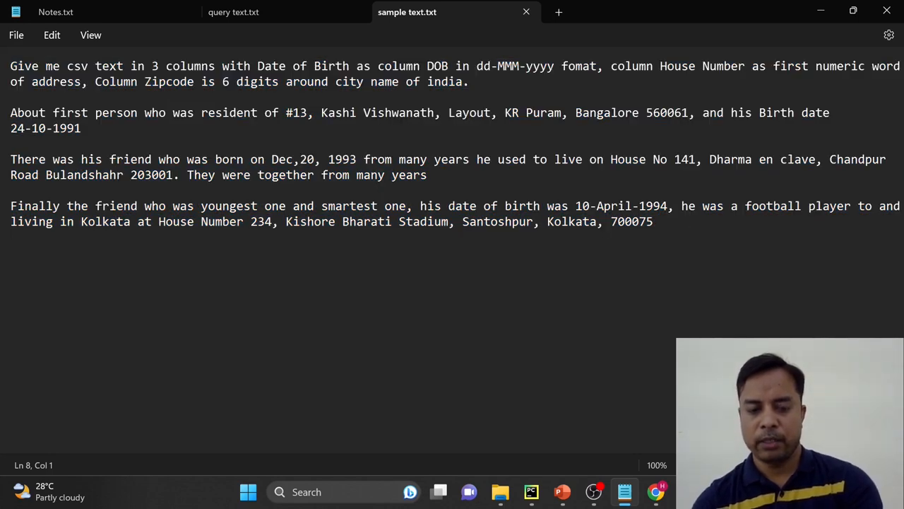
# - Review the ChatGPT reply listing the DOB, House Number and Zipcode CSV rows
pyautogui.press('ctrl+a')
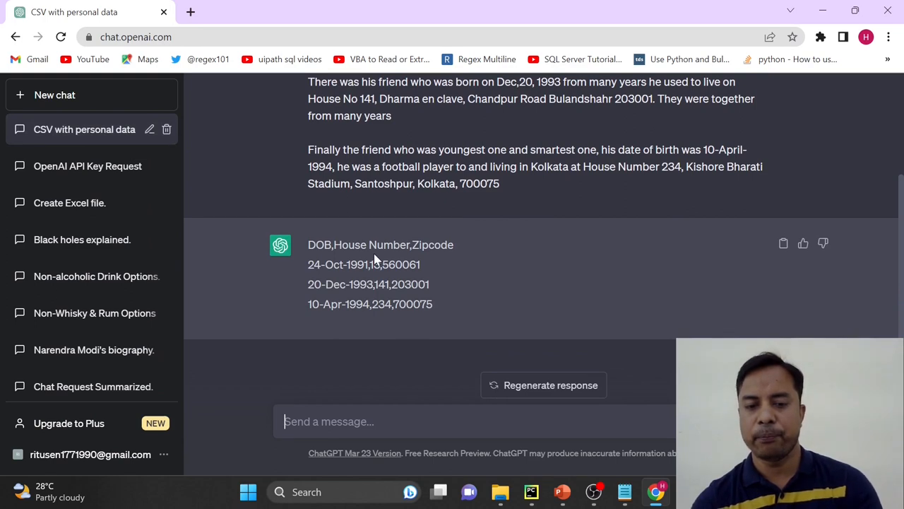
pyautogui.moveTo(442, 320)
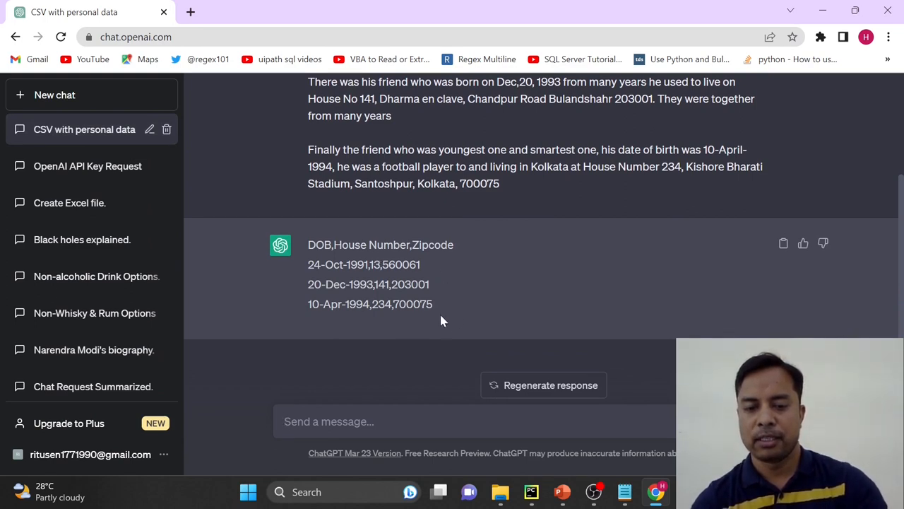
pyautogui.moveTo(308, 244); pyautogui.dragTo(433, 304)
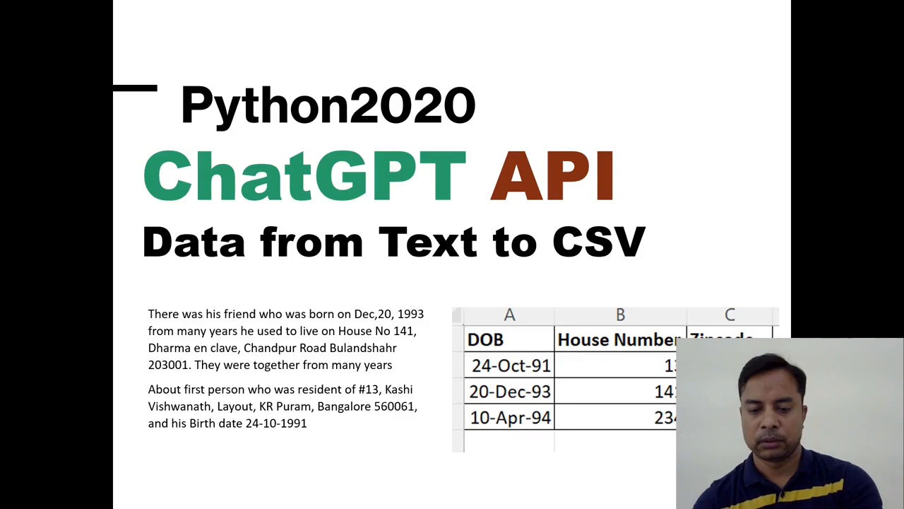
# - Advance the slide show to the 'Data from Text to CSV' title slide
pyautogui.click(577, 492)
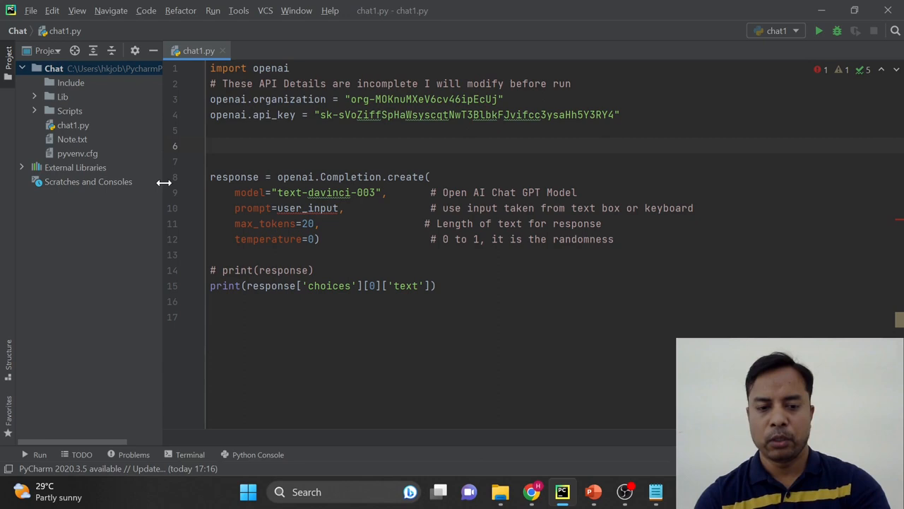
# - Read the prompt from sample text.txt via open/f.read() and raise max_tokens to 200
pyautogui.write('f = open(r"F:\\Tutorials\\Chat GPT\\Data Labeling using API\\sample text.txt", "r")')
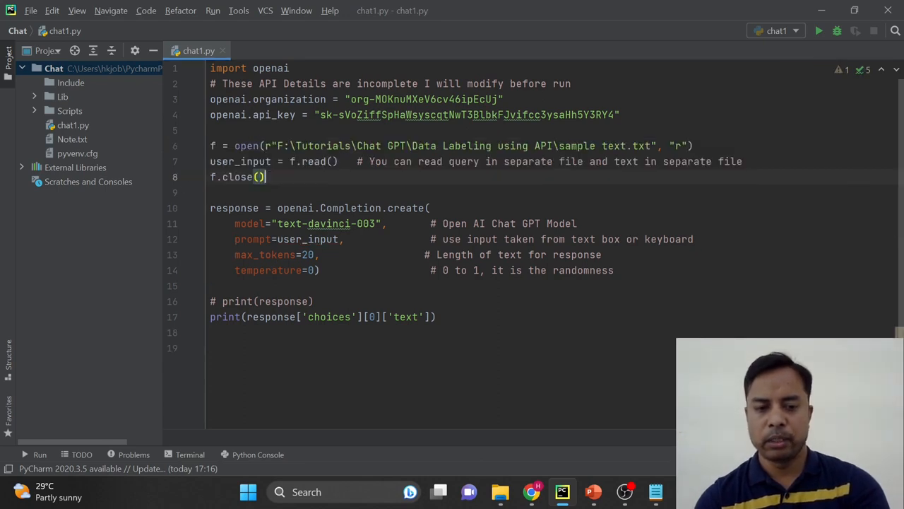
pyautogui.click(337, 161)
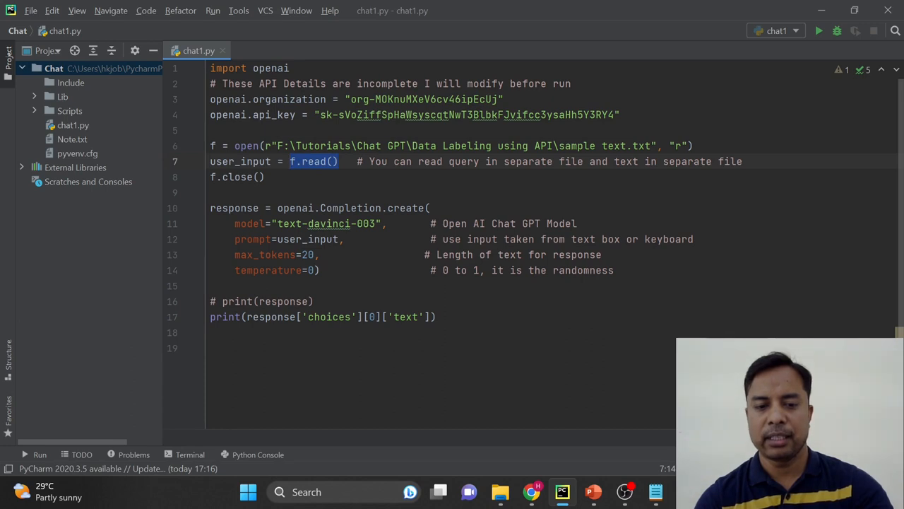
pyautogui.doubleClick(240, 161)
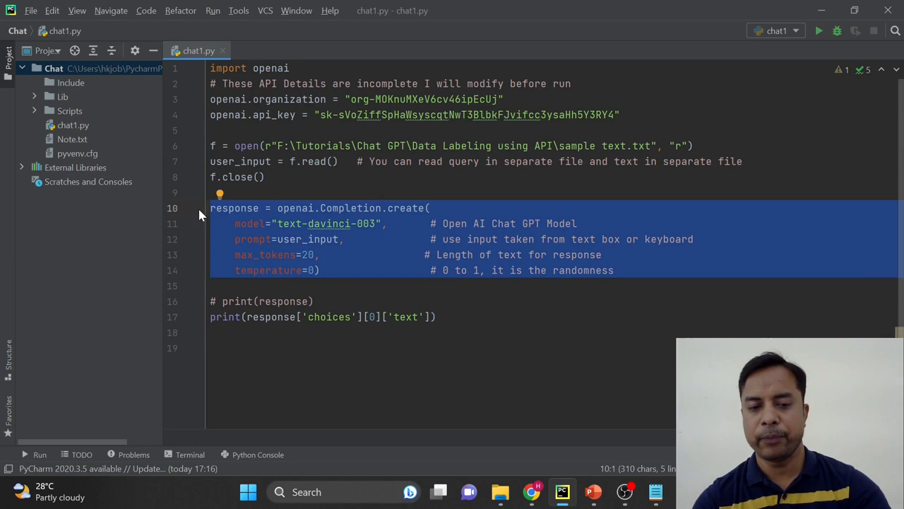
pyautogui.click(290, 223)
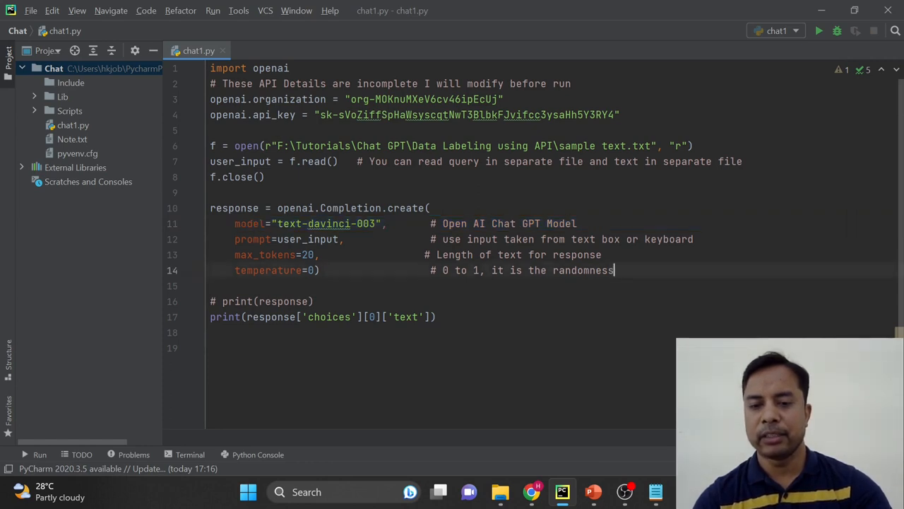
pyautogui.click(570, 83)
pyautogui.write('0')
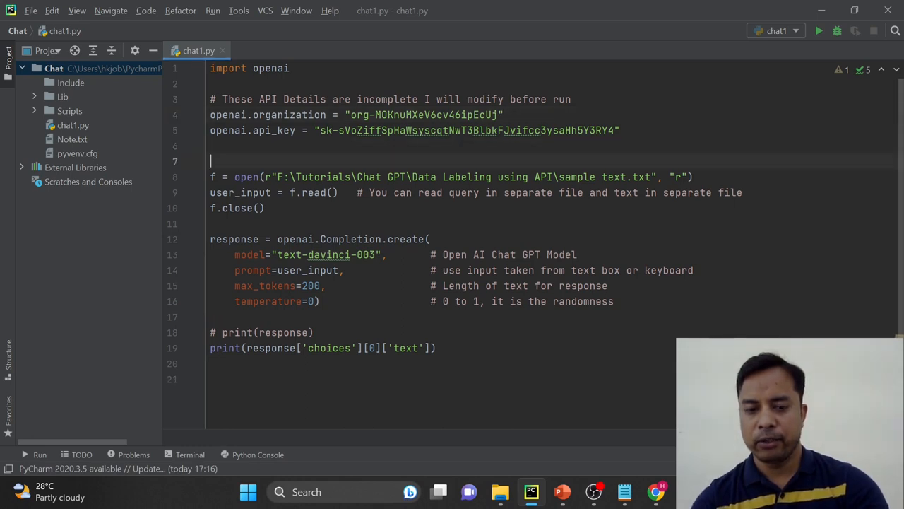
# - Run chat1 so the output prints the three DOB, House Number, Zipcode CSV rows
pyautogui.scroll(-3)
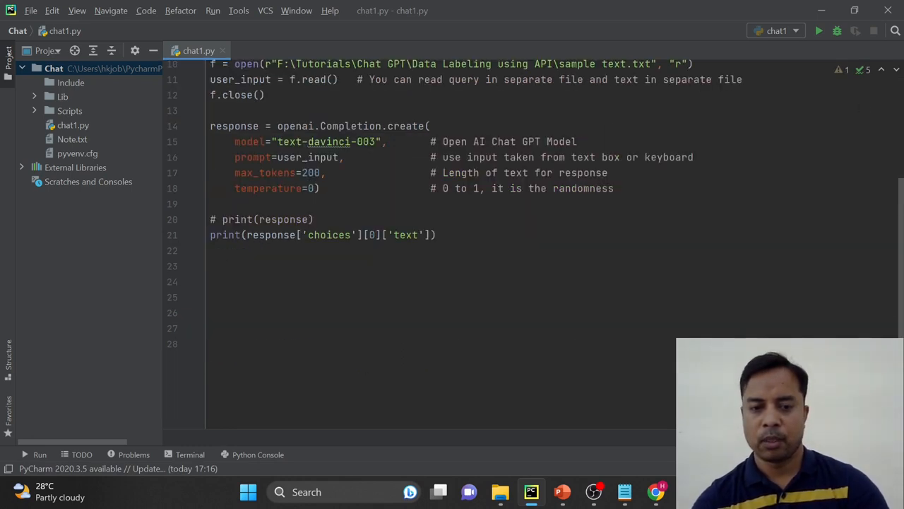
pyautogui.rightClick(318, 328)
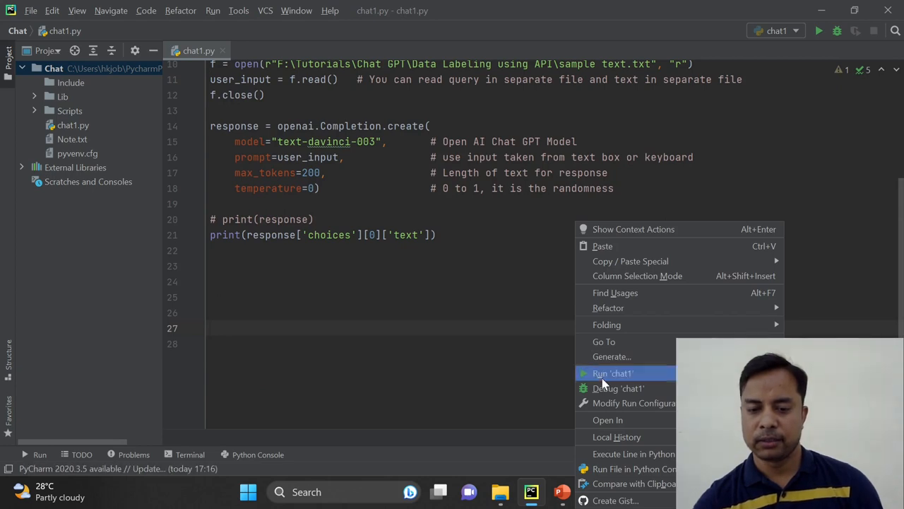
pyautogui.click(612, 373)
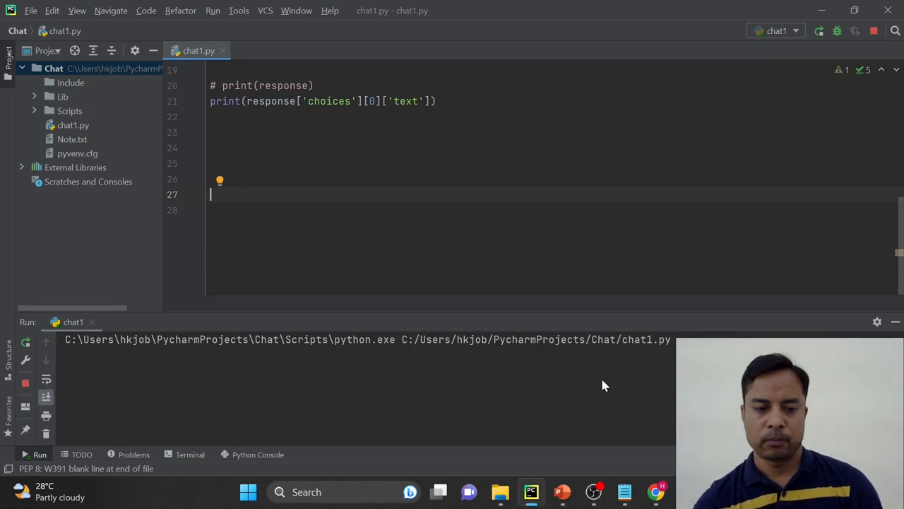
pyautogui.click(819, 31)
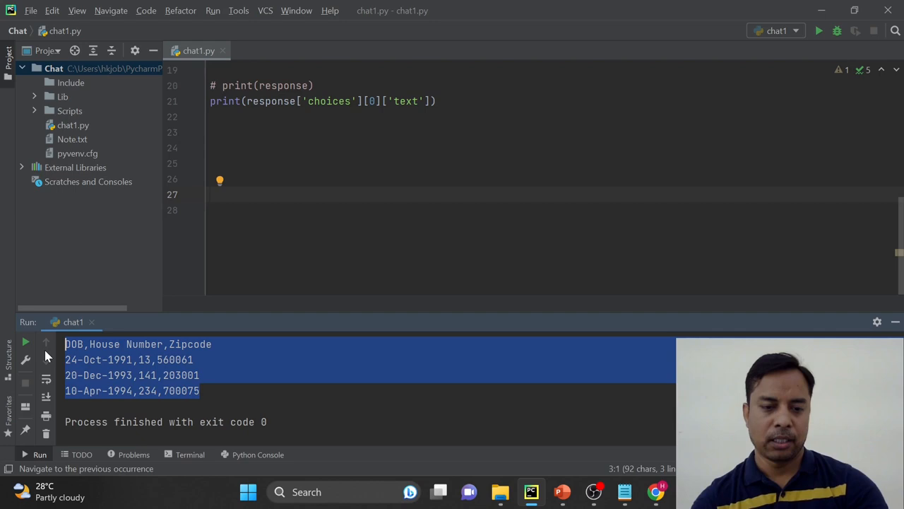
pyautogui.moveTo(25, 359)
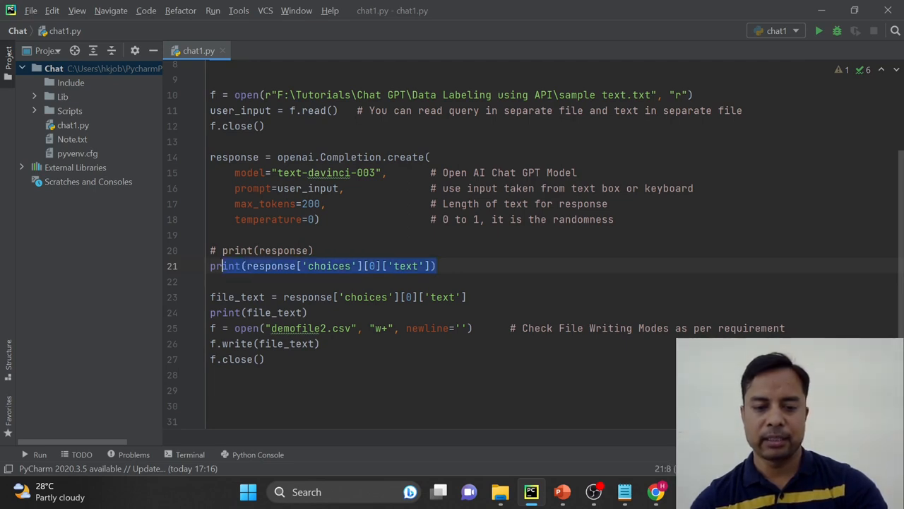
# - Replace the print line with an os.linesep.join filter that drops blank lines from file_text
pyautogui.press('Delete')
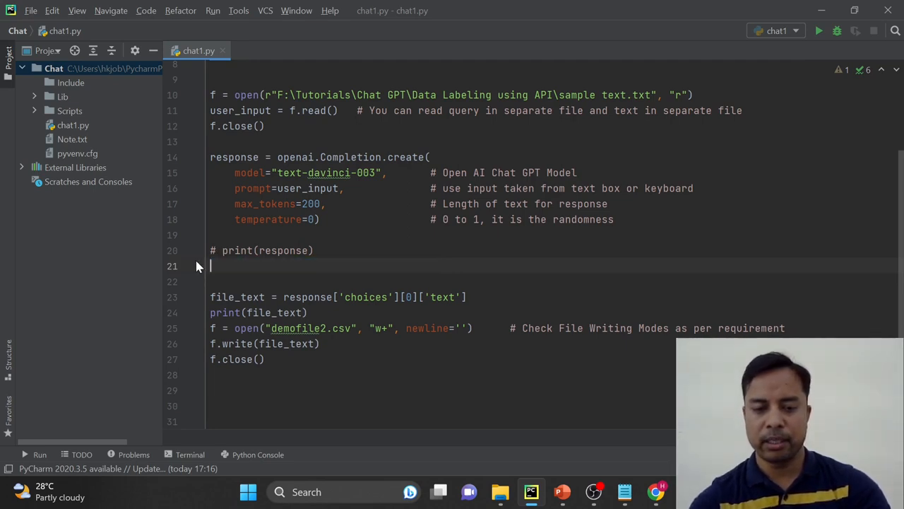
pyautogui.press('Delete')
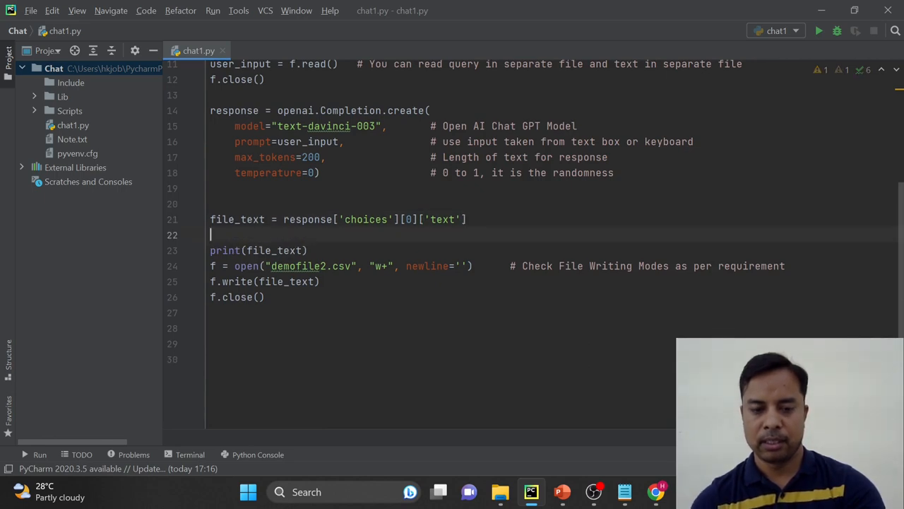
pyautogui.write('file_text = os.linesep.join([s for s in file_text.splitlines() if s]) # Remove Blank Lines')
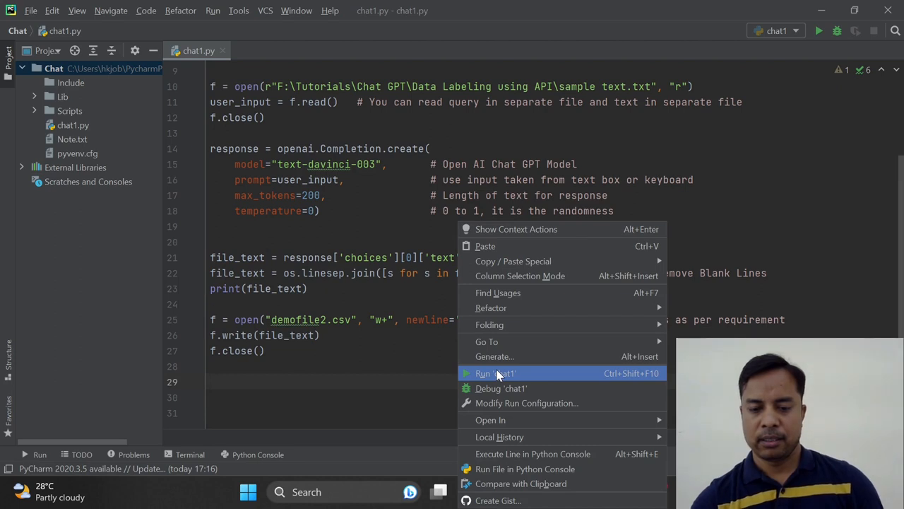
# - Rerun chat1 so demofile2.csv appears in the Chat project tree
pyautogui.click(494, 373)
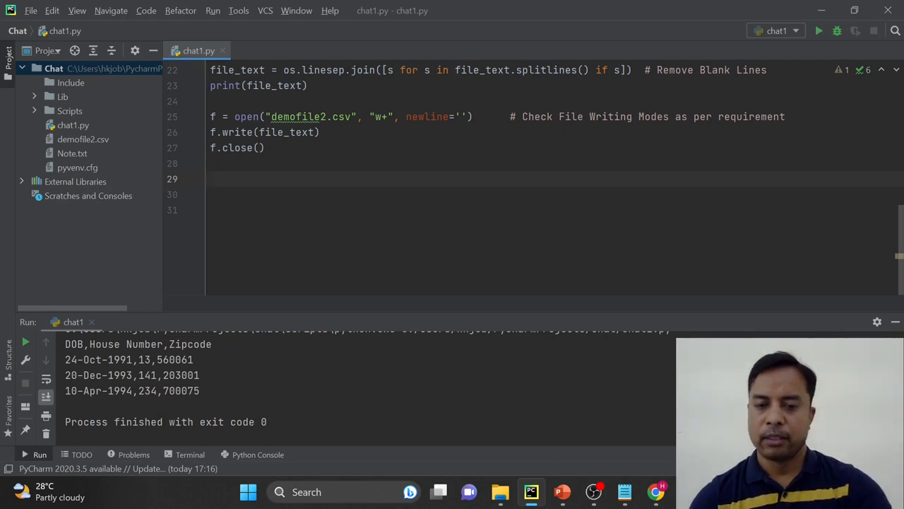
pyautogui.scroll(3)
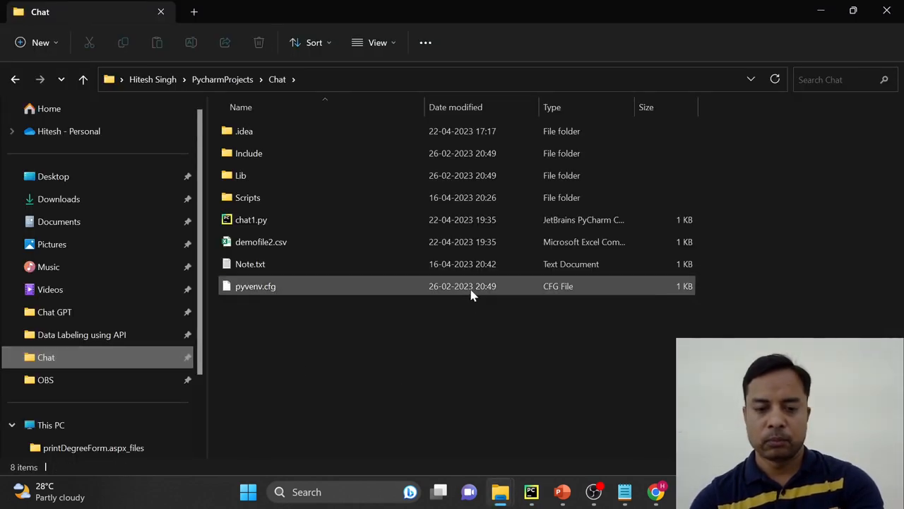
# - Open demofile2.csv from the Chat folder in Excel
pyautogui.click(261, 241)
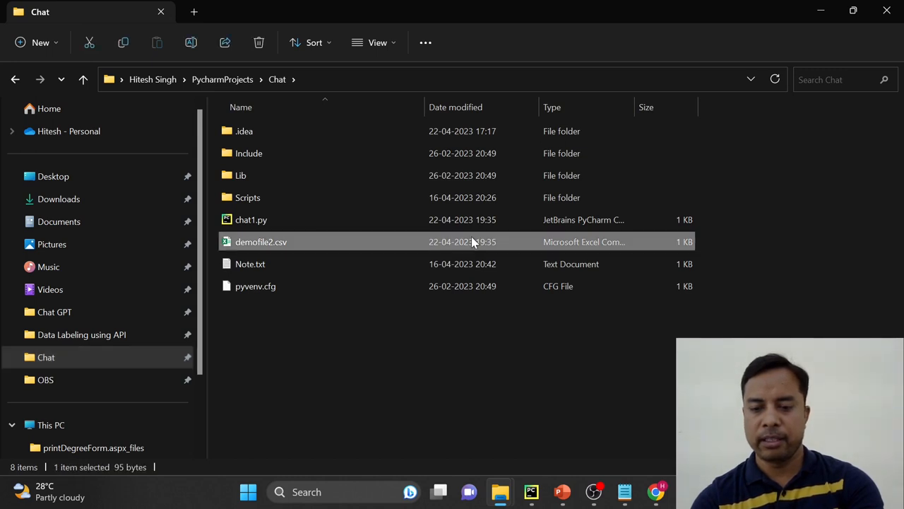
pyautogui.moveTo(466, 253)
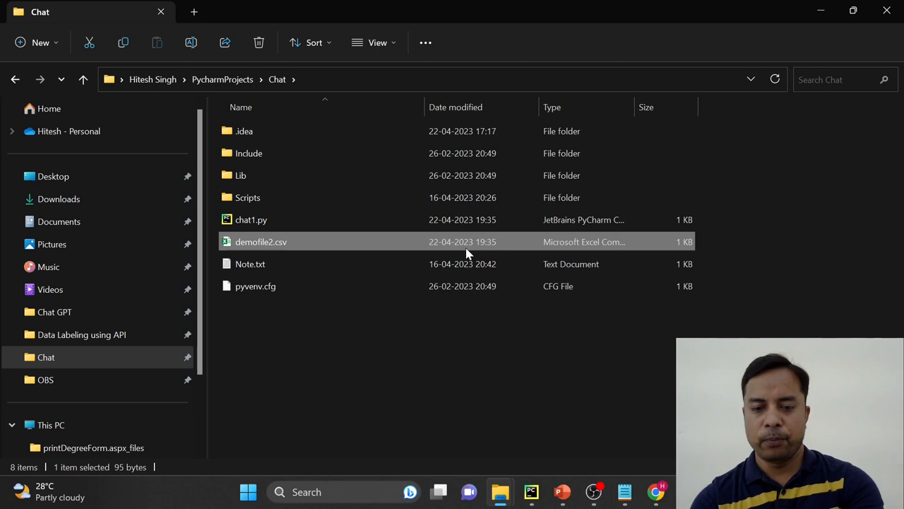
pyautogui.doubleClick(261, 242)
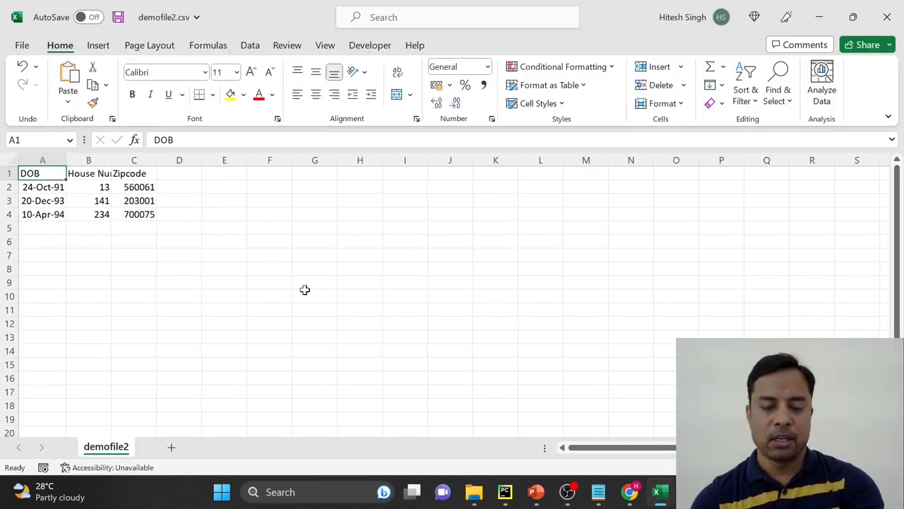
pyautogui.moveTo(535, 492)
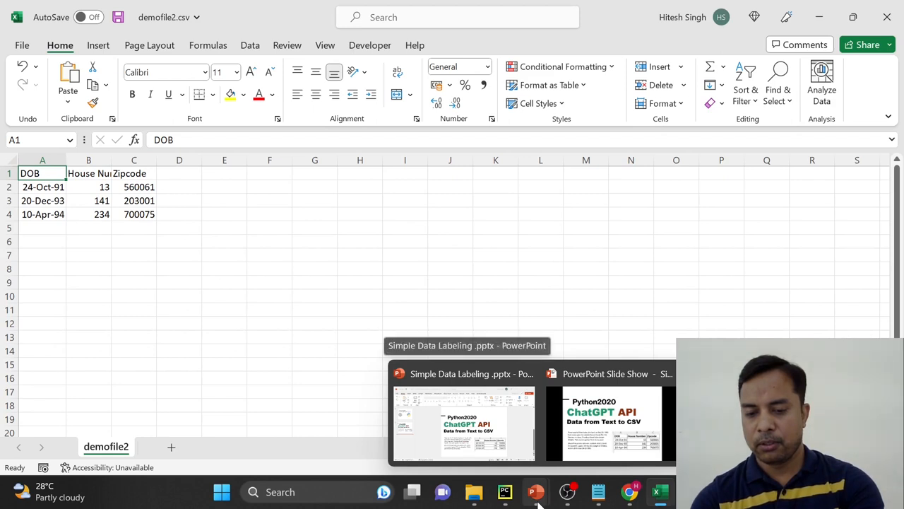
pyautogui.moveTo(379, 268)
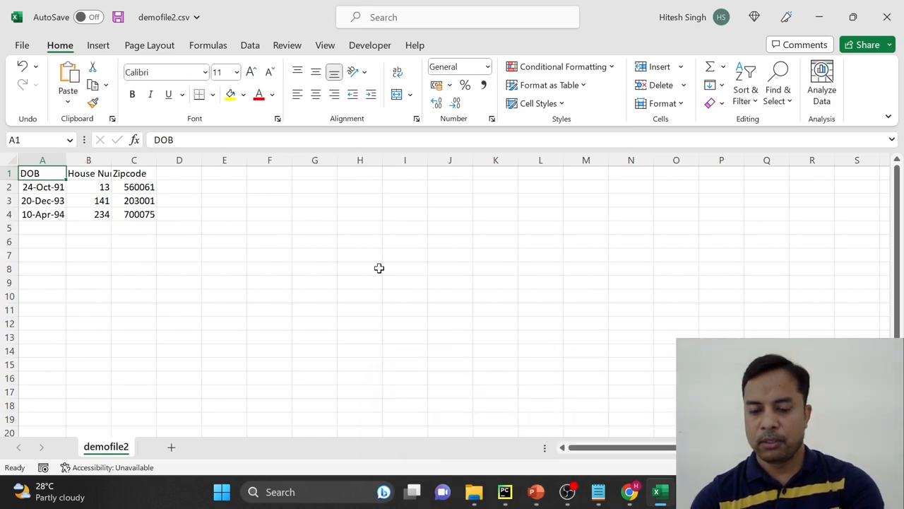